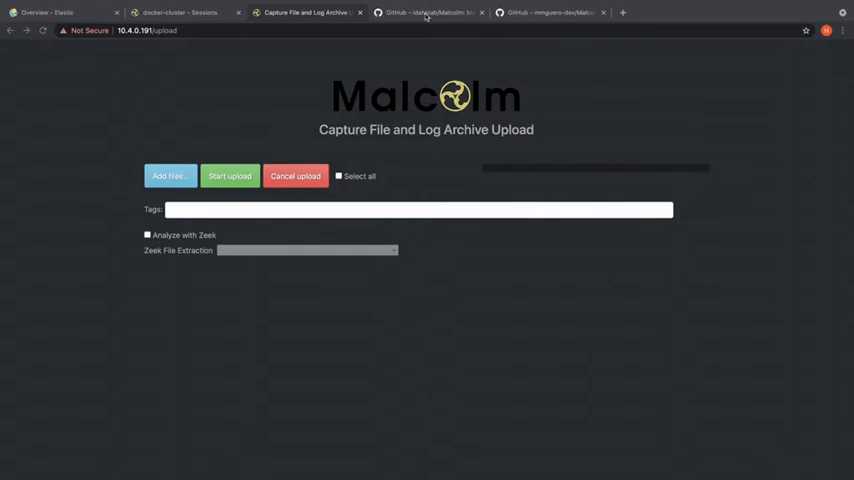
Browse the Malcolm GitHub repository page, then return to the Malcolm capture upload page
click(430, 12)
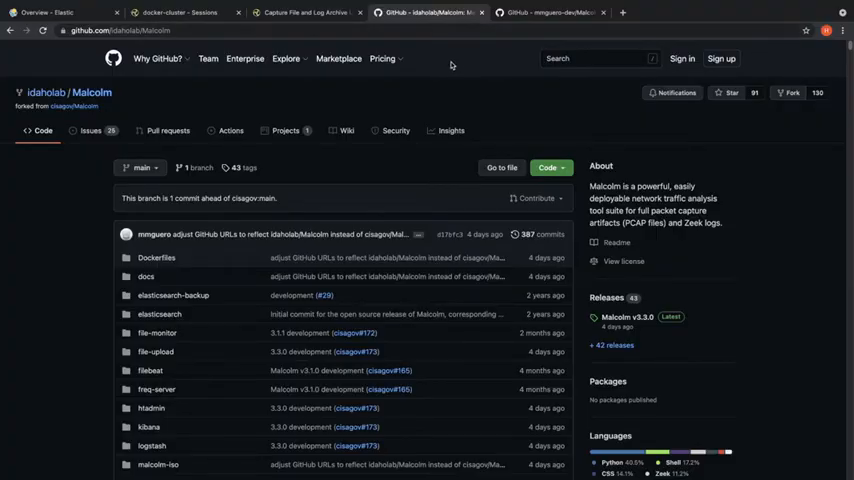
scroll(down, 3)
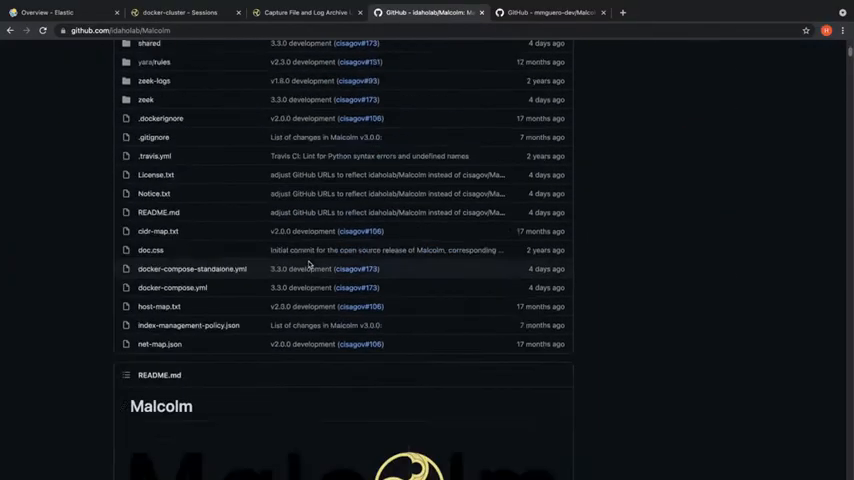
scroll(down, 3)
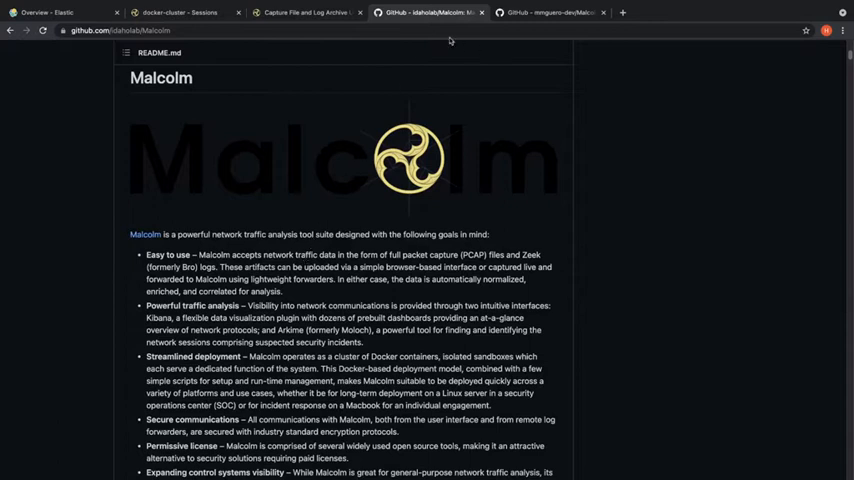
click(304, 12)
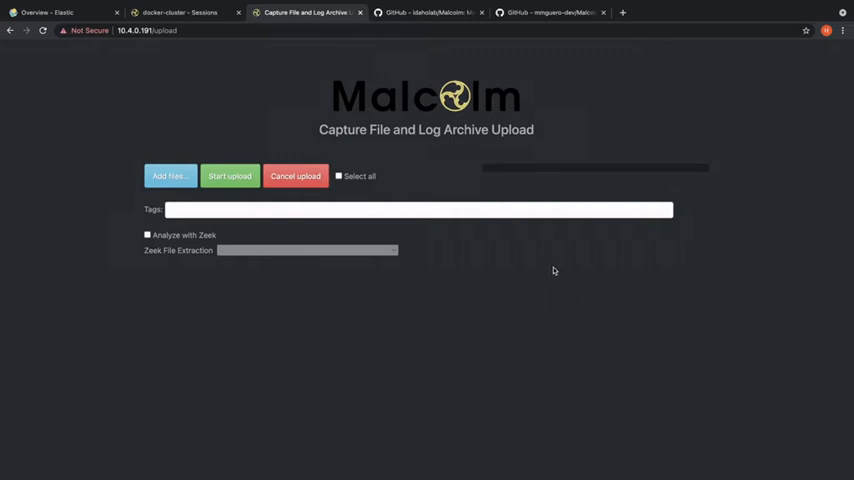
mouse_move(448, 288)
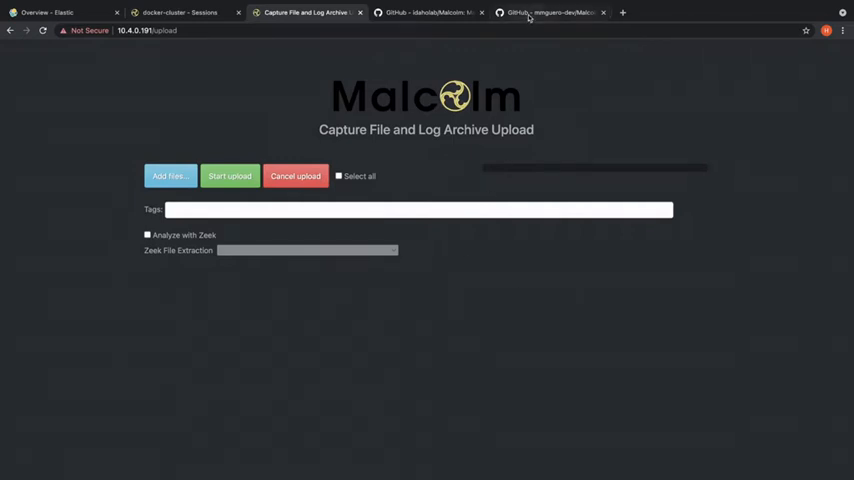
View the pcaps folder of the Malcolm-PCAP repository, scrolling through the merged protocol PCAP files
click(548, 12)
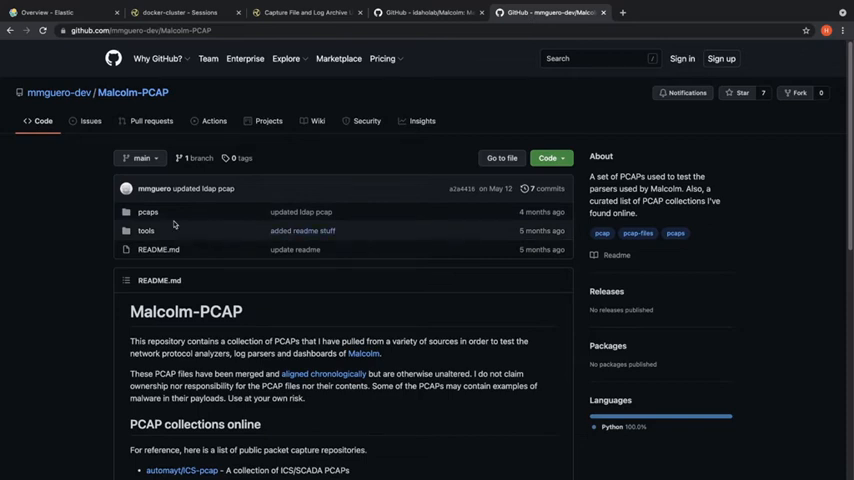
click(148, 212)
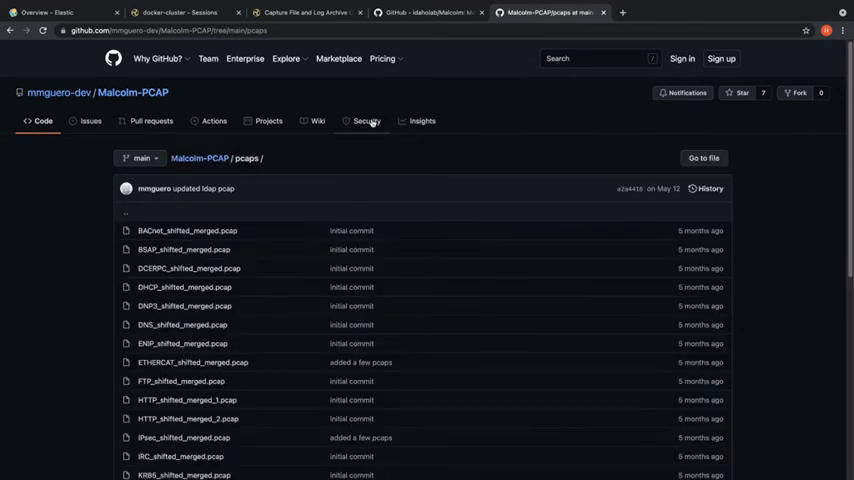
scroll(down, 3)
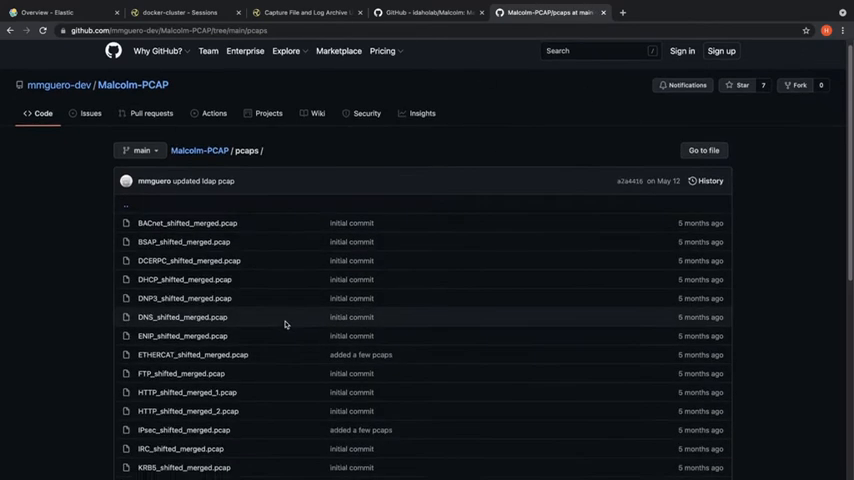
scroll(down, 3)
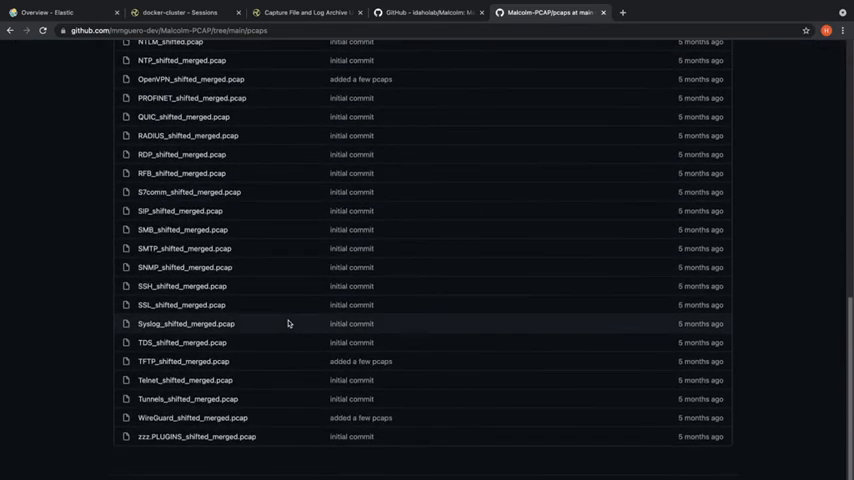
scroll(up, 3)
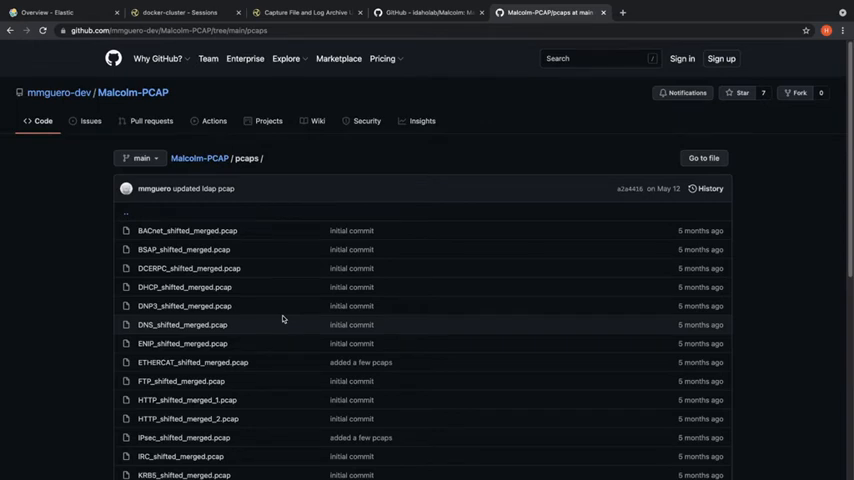
Add all the merged protocol PCAP files to Malcolm's upload queue
click(304, 12)
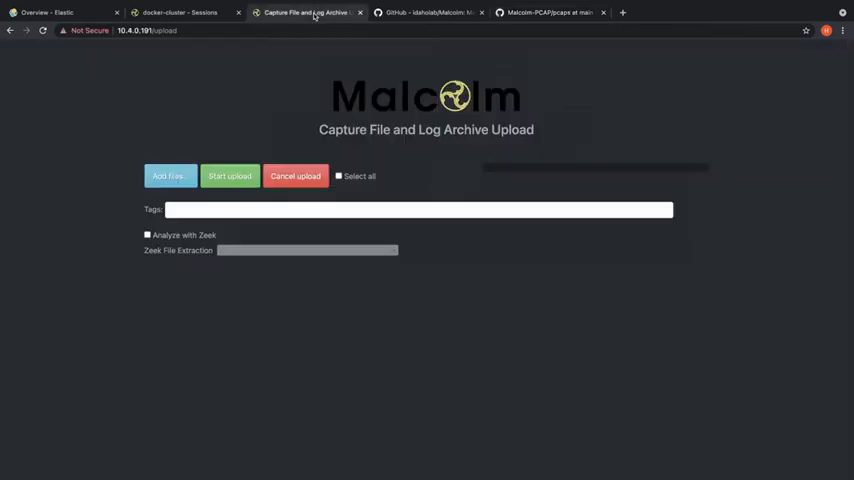
click(168, 176)
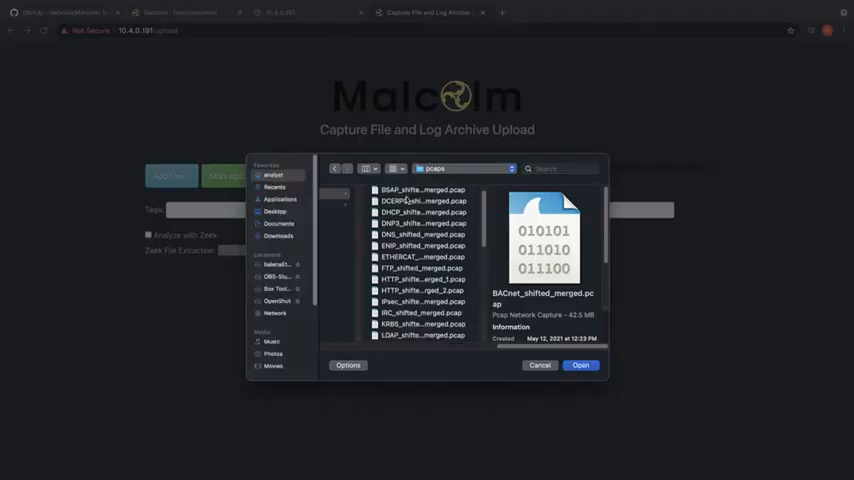
scroll(down, 3)
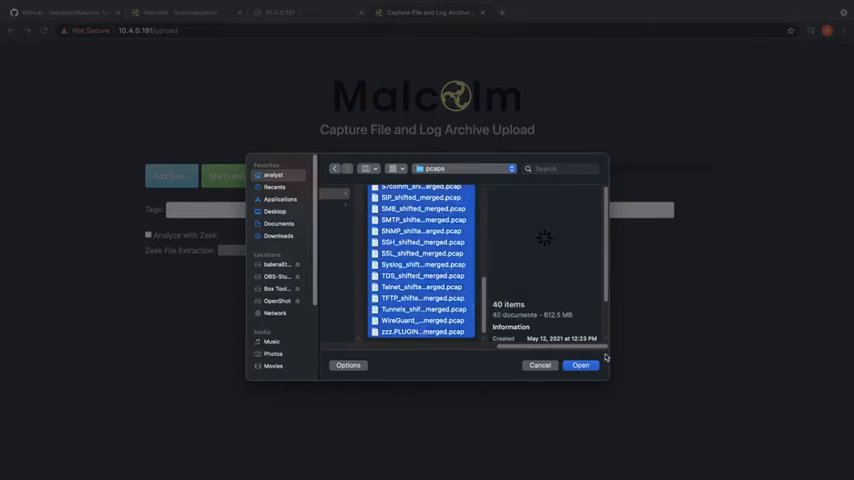
click(580, 364)
text(s)
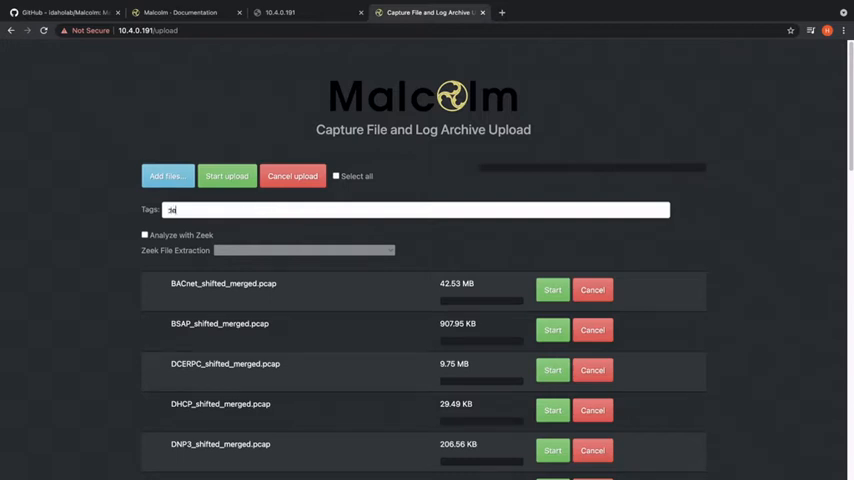
Tag the upload 'emo' and set Zeek file extraction to all files
text(emo)
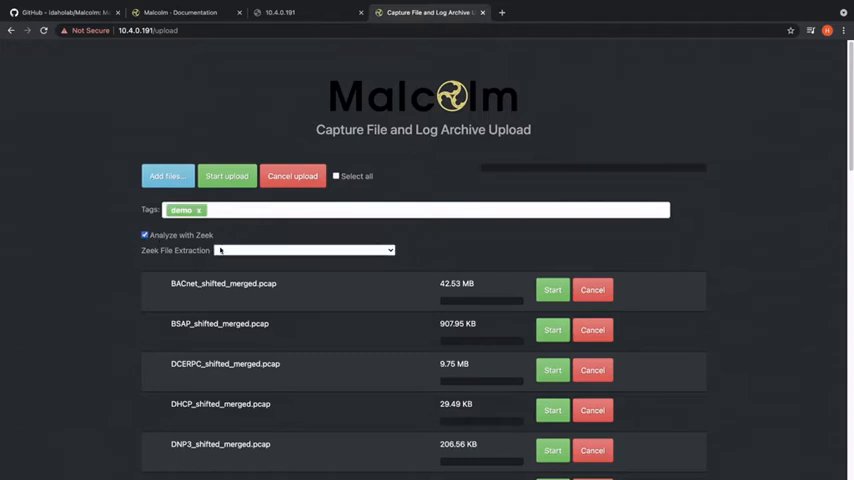
click(304, 250)
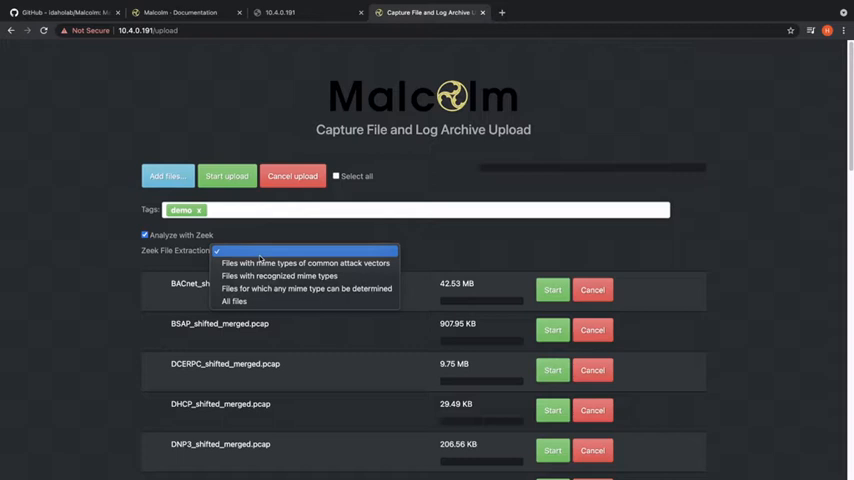
mouse_move(234, 300)
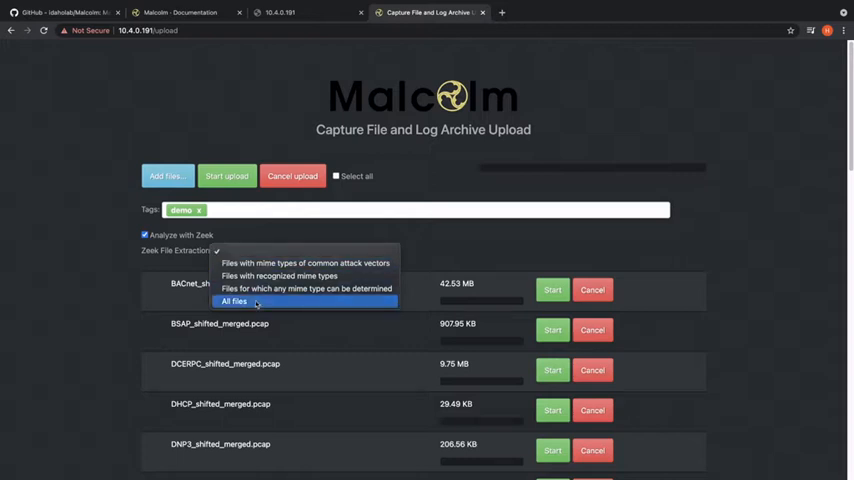
click(232, 300)
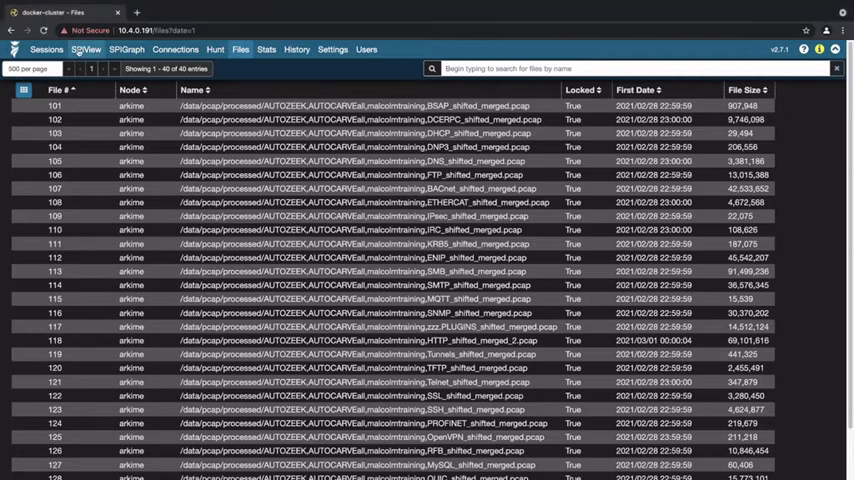
View Arkime's SPI View, read the help on the SPI pages, and return to the SPI View results
click(84, 48)
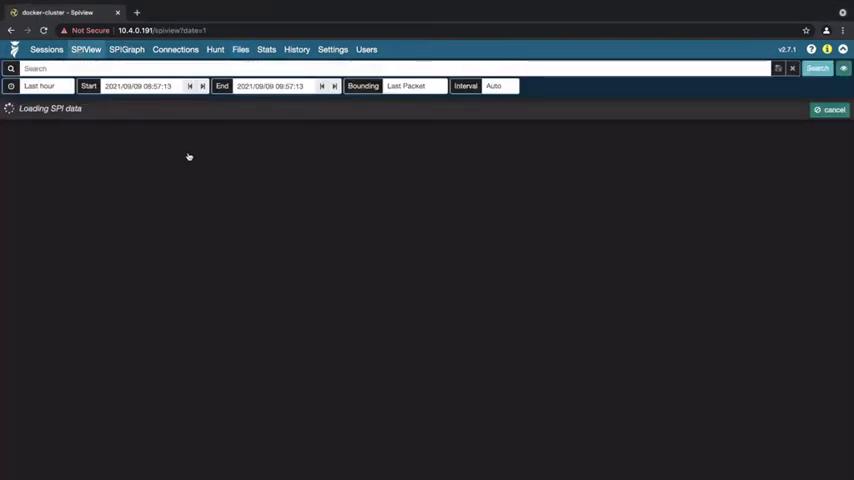
click(822, 48)
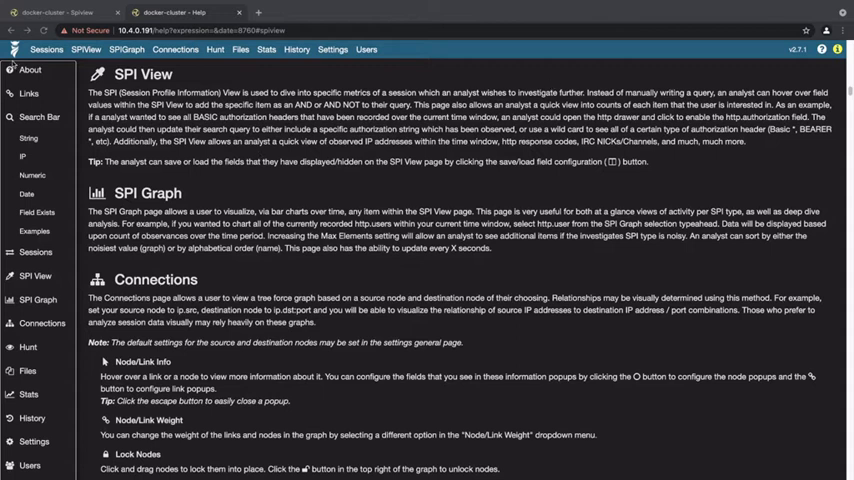
mouse_move(206, 284)
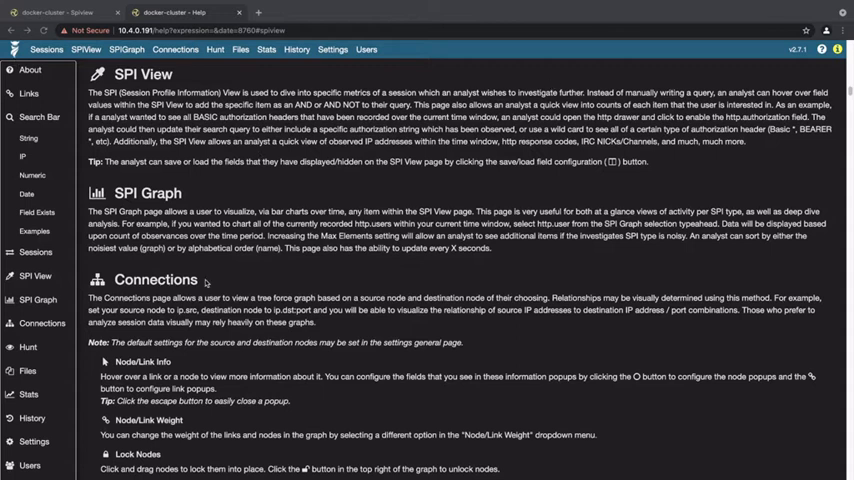
click(86, 50)
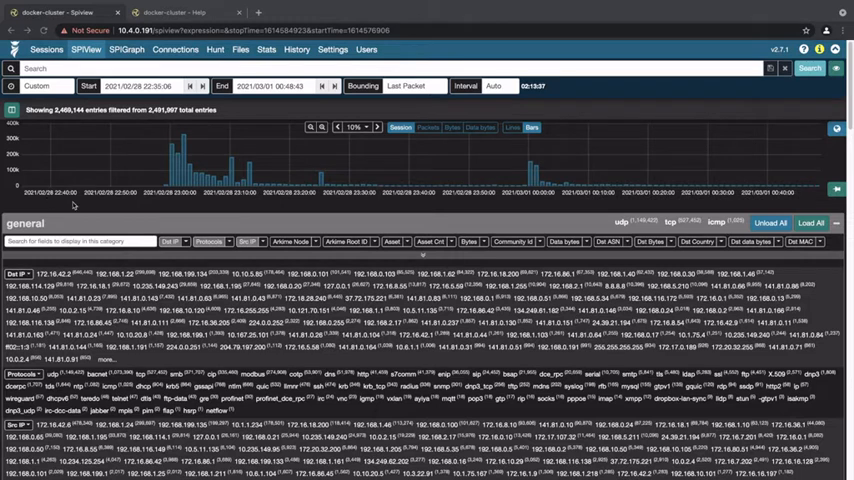
mouse_move(544, 164)
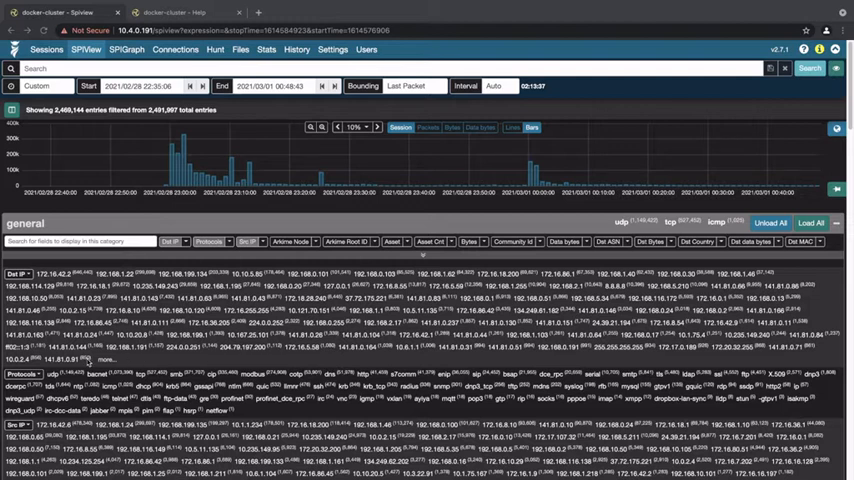
mouse_move(78, 272)
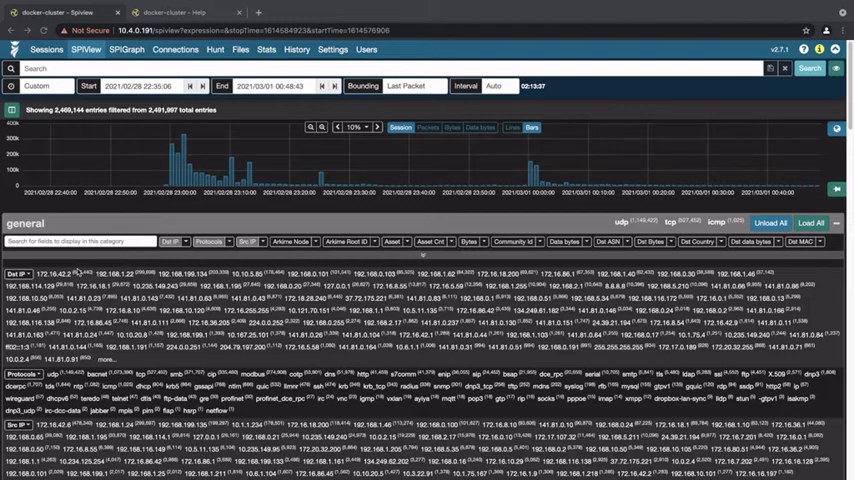
mouse_move(344, 368)
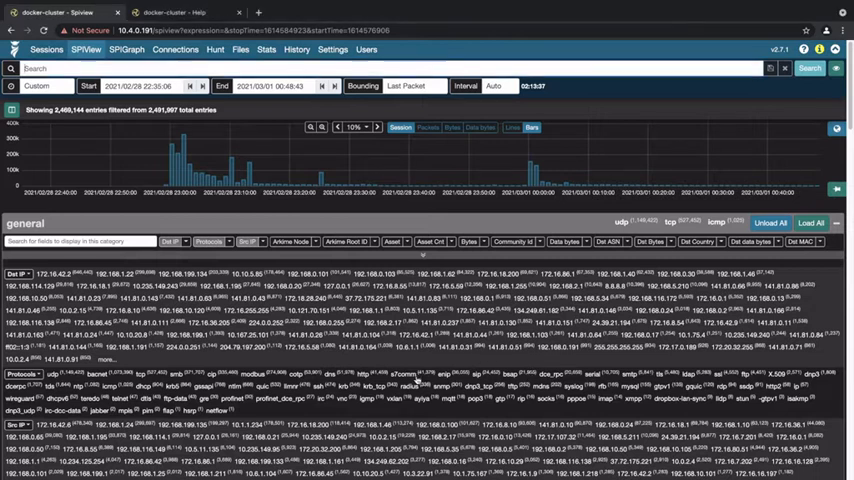
Filter the SPI View with the search 'protocols == a7comm'
text(protocols == a7comm)
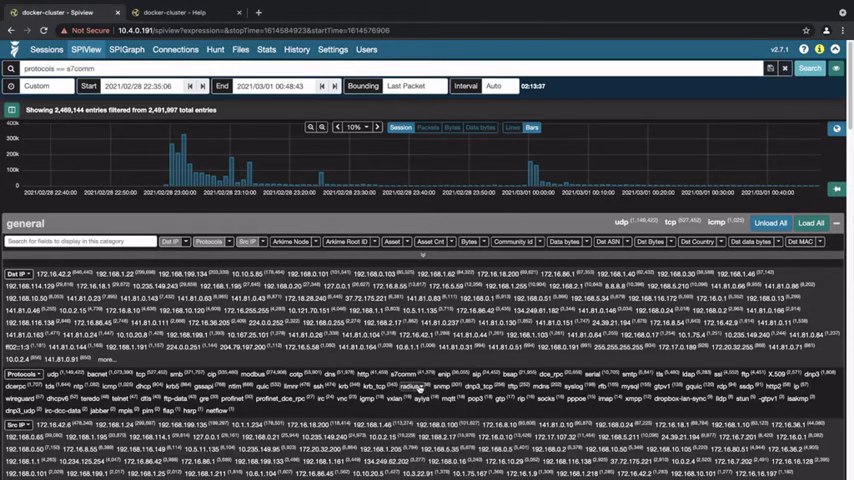
click(810, 68)
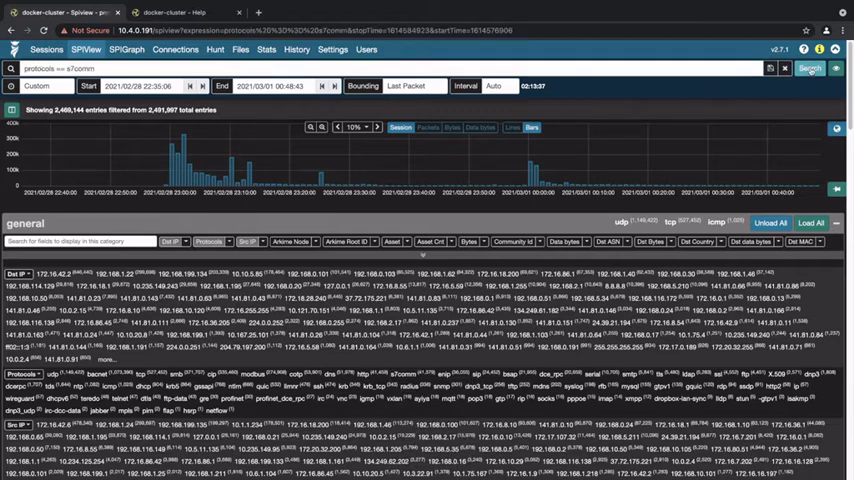
click(808, 68)
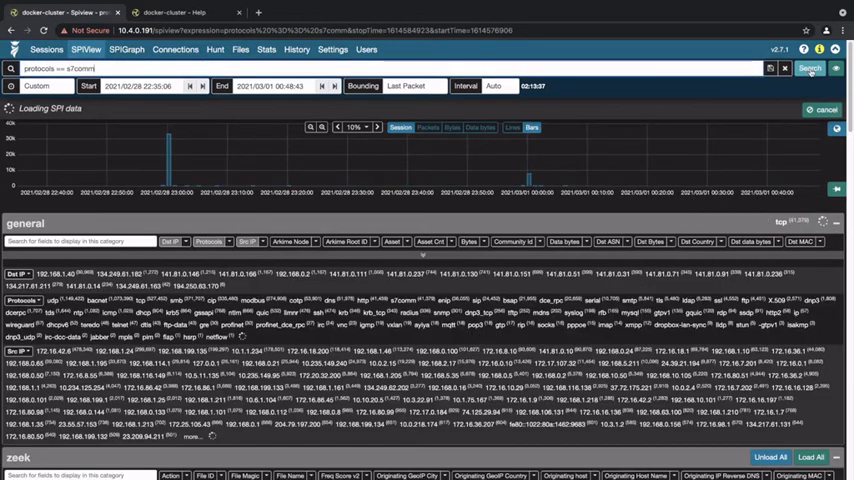
click(808, 68)
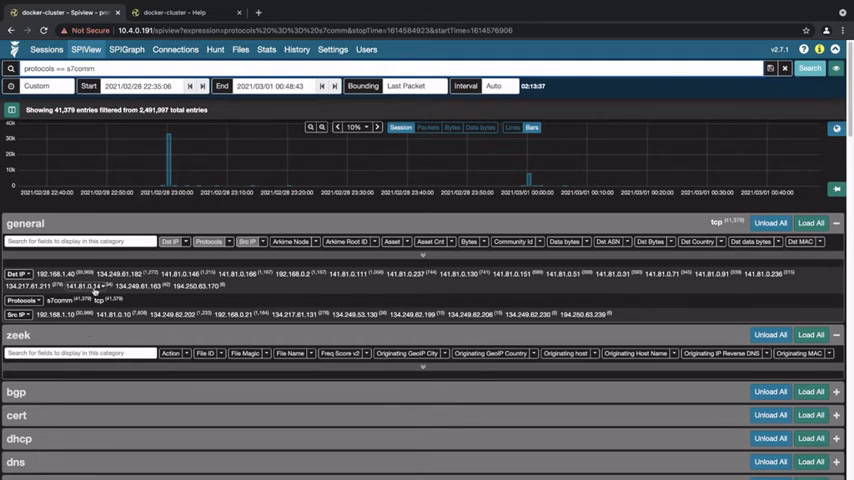
mouse_move(100, 290)
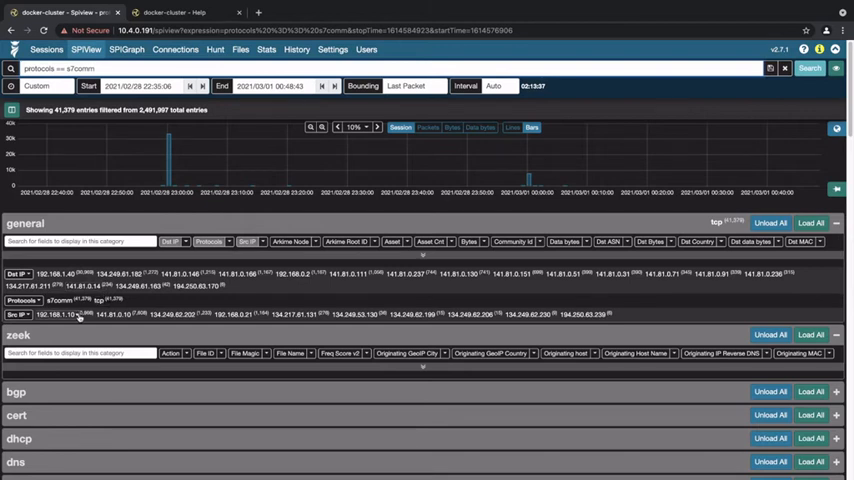
Add a source IP value to the search expression with an 'and' condition
click(72, 314)
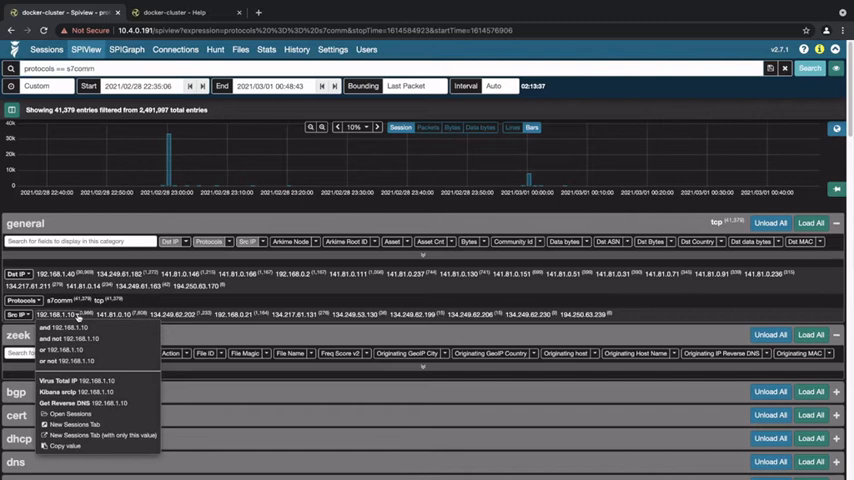
click(68, 338)
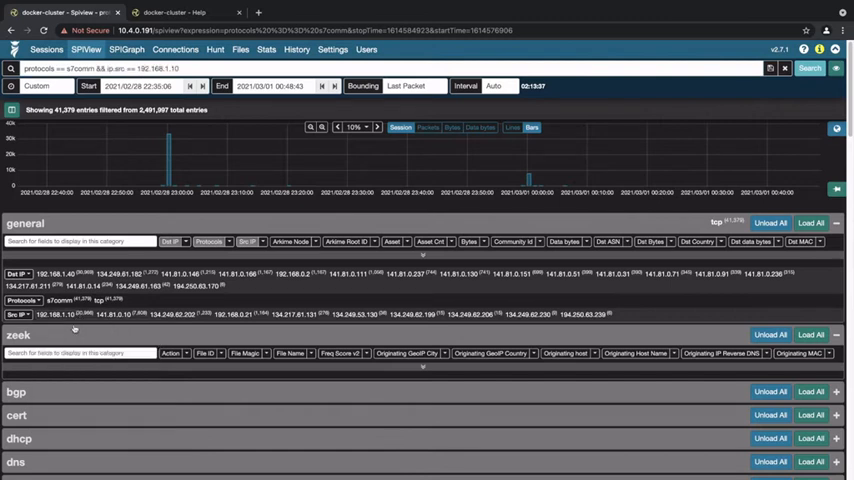
mouse_move(836, 96)
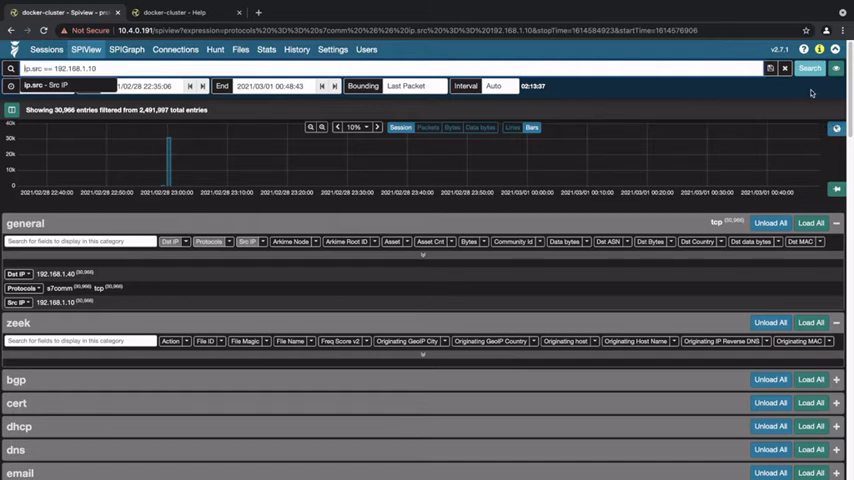
Rerun the SPI View search filtered to the single source IP
click(808, 68)
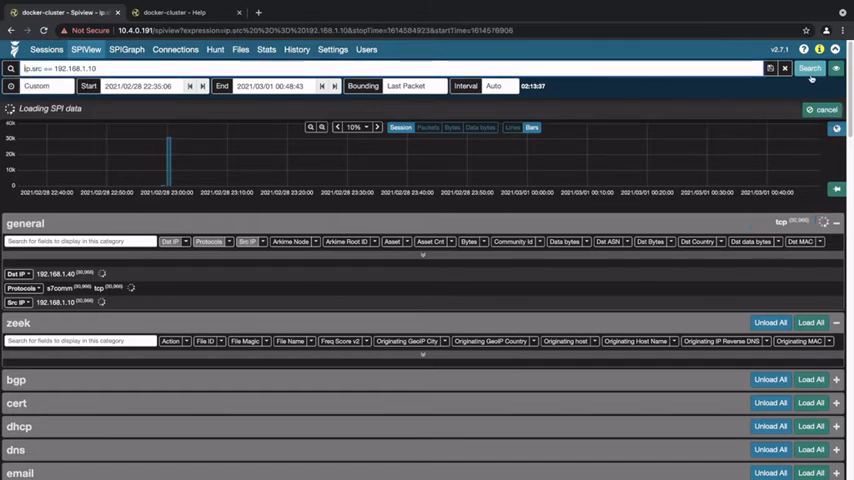
click(808, 68)
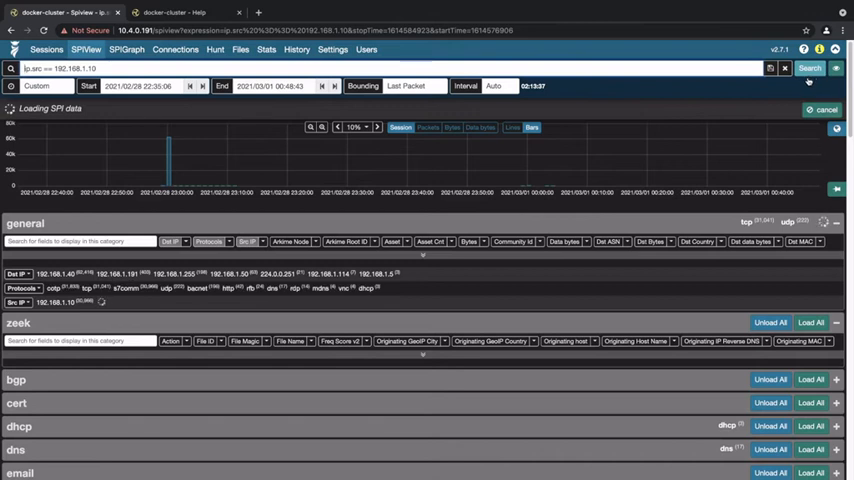
click(808, 68)
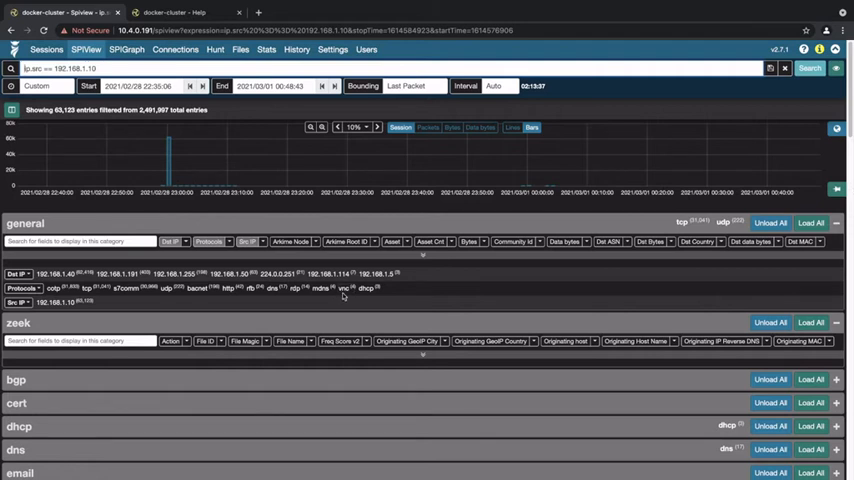
mouse_move(340, 300)
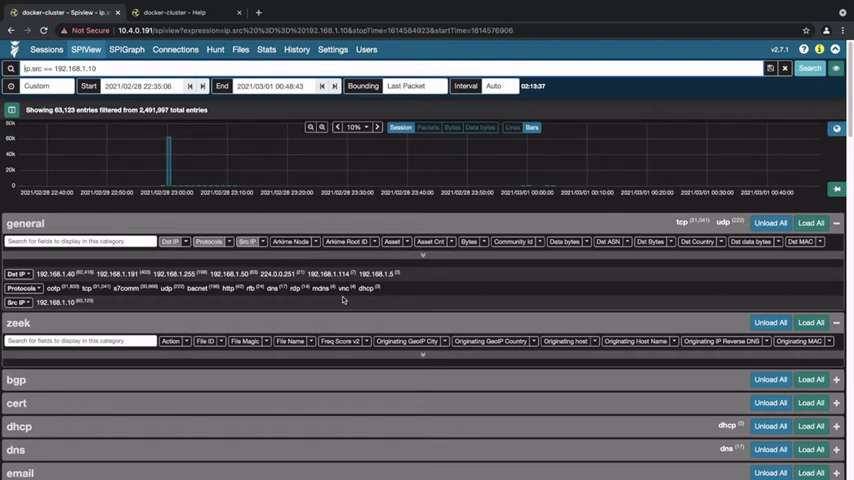
mouse_move(330, 300)
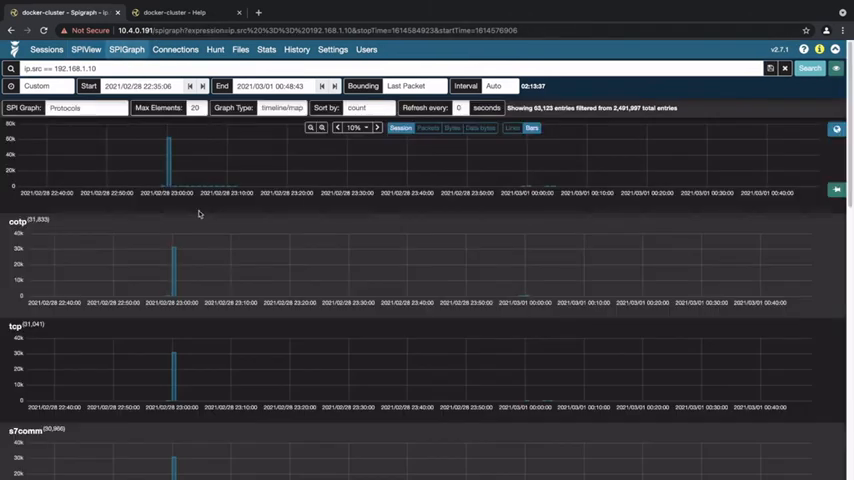
scroll(down, 3)
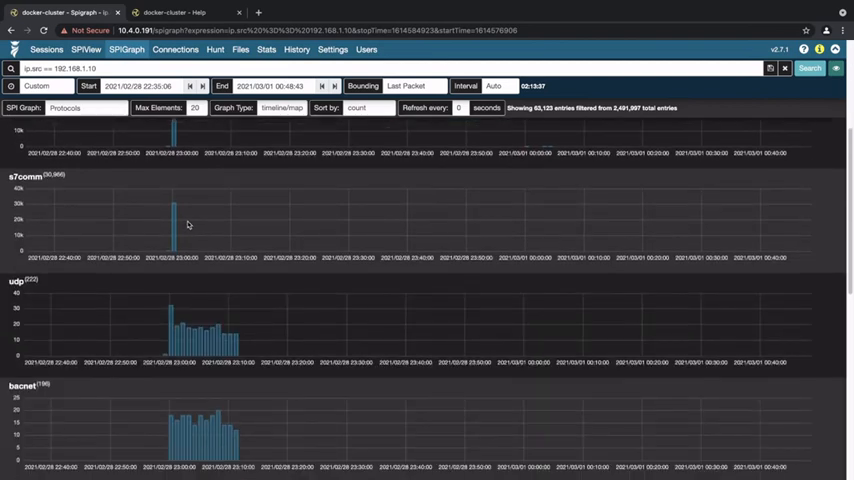
mouse_move(200, 268)
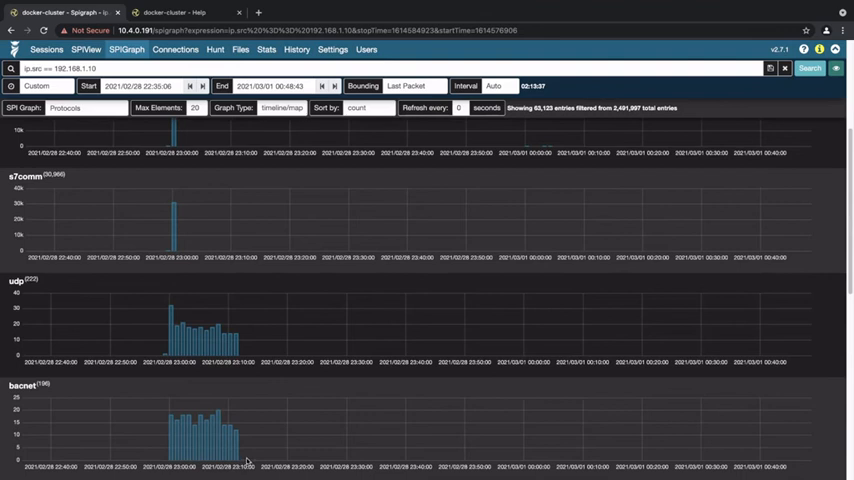
scroll(down, 3)
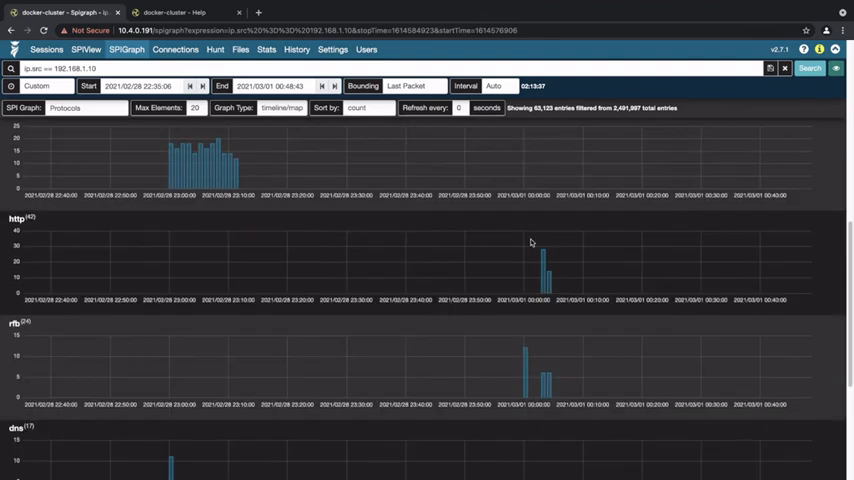
mouse_move(640, 284)
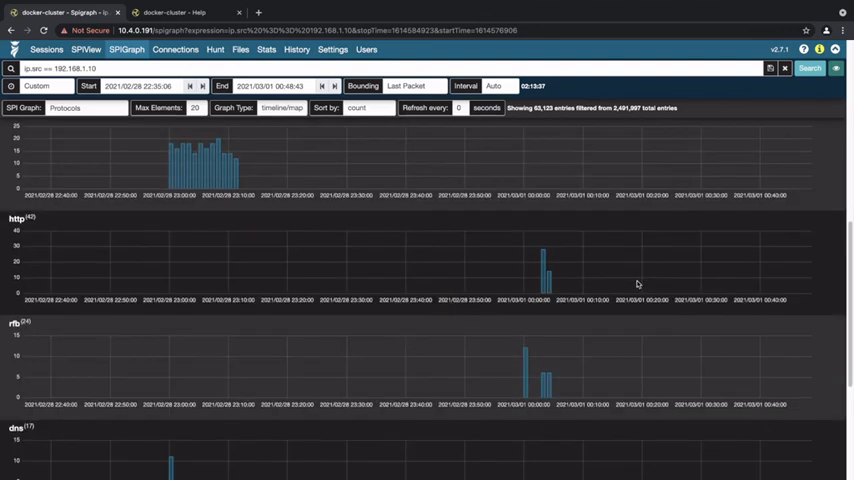
scroll(down, 3)
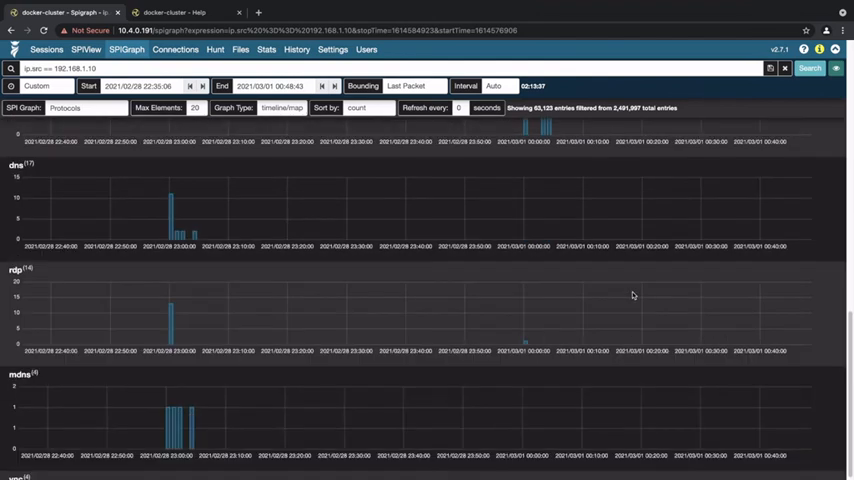
scroll(down, 3)
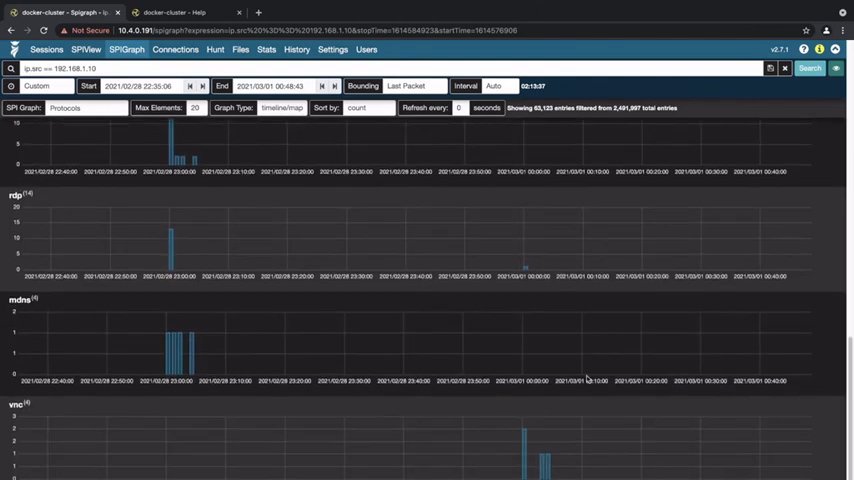
scroll(down, 3)
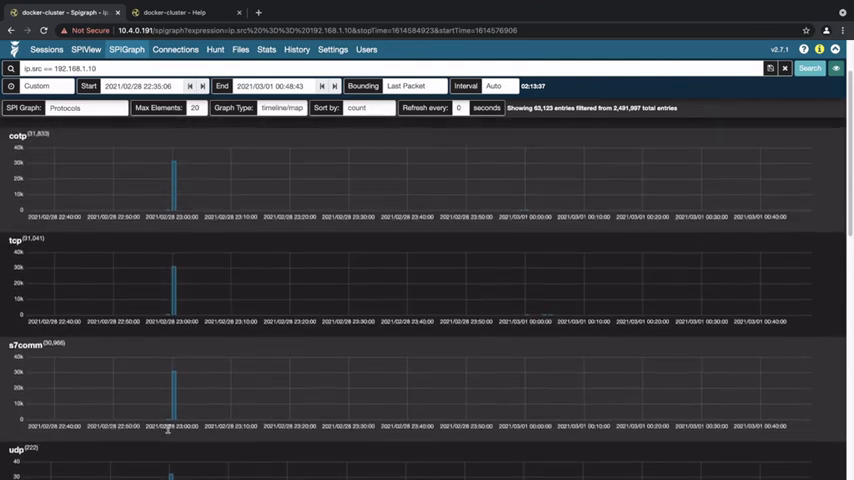
scroll(down, 3)
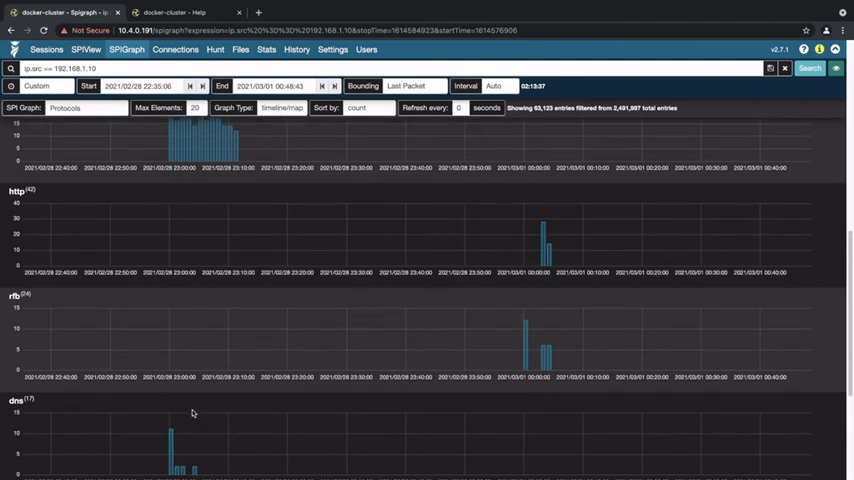
scroll(down, 3)
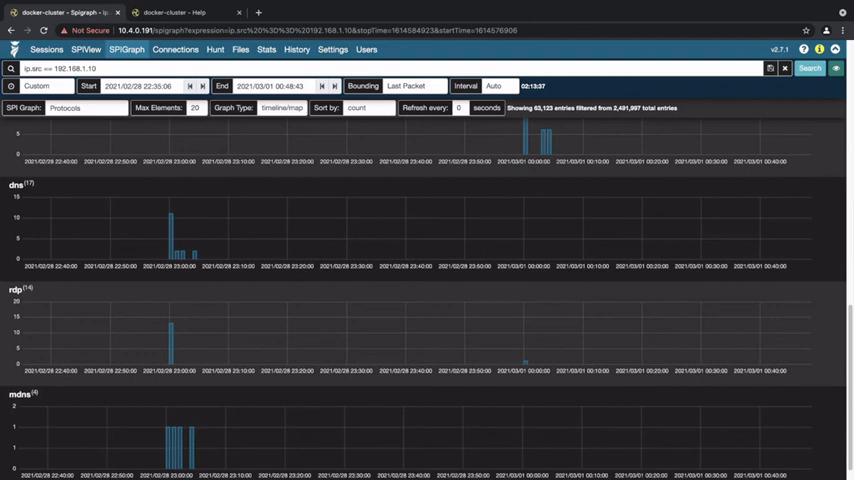
scroll(down, 3)
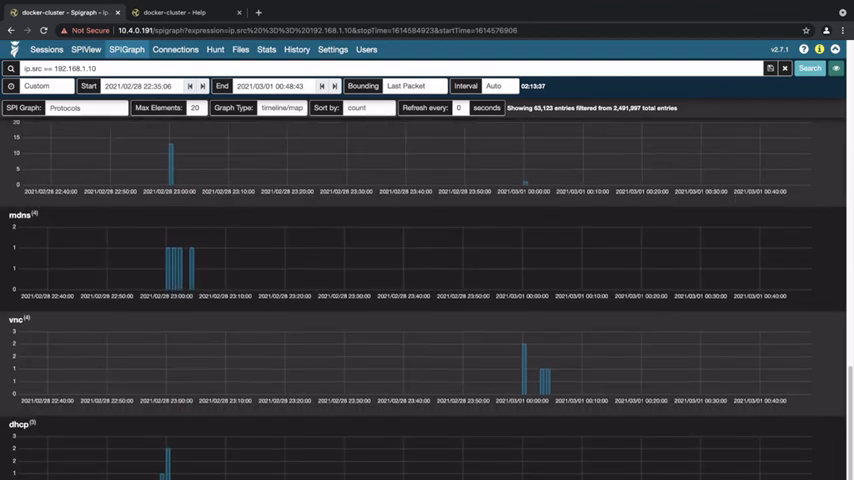
scroll(down, 3)
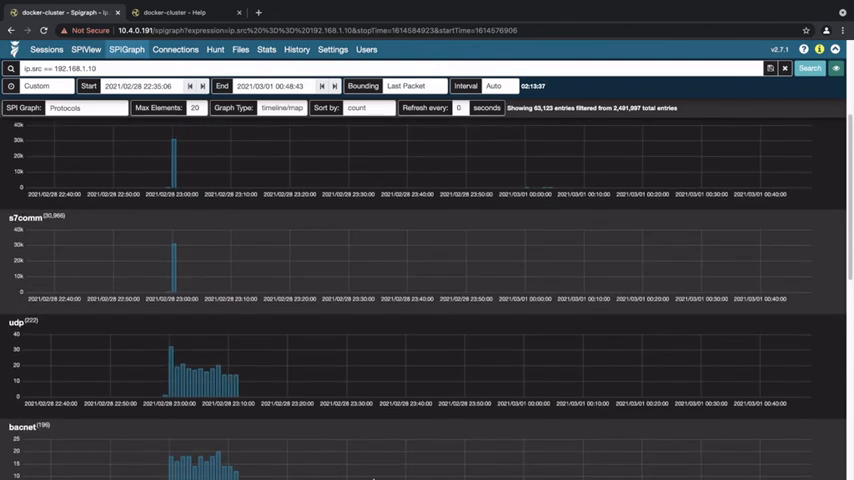
mouse_move(364, 432)
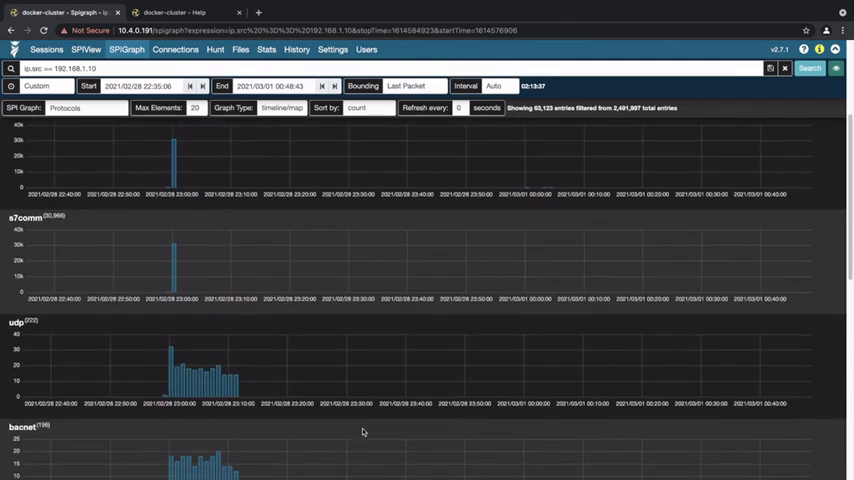